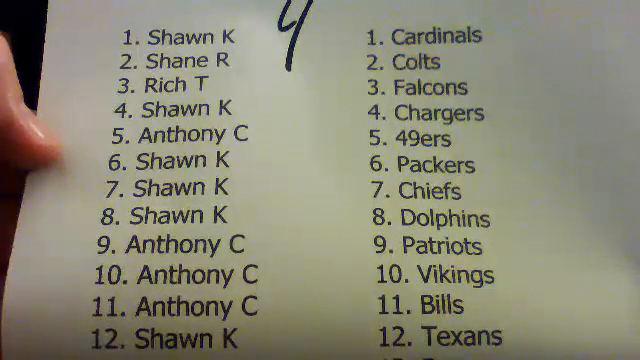
pyautogui.scroll(-3)
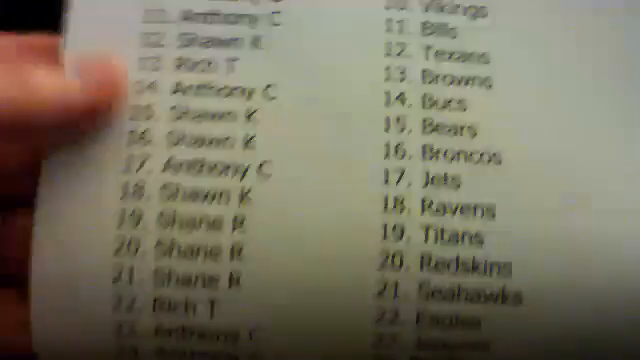